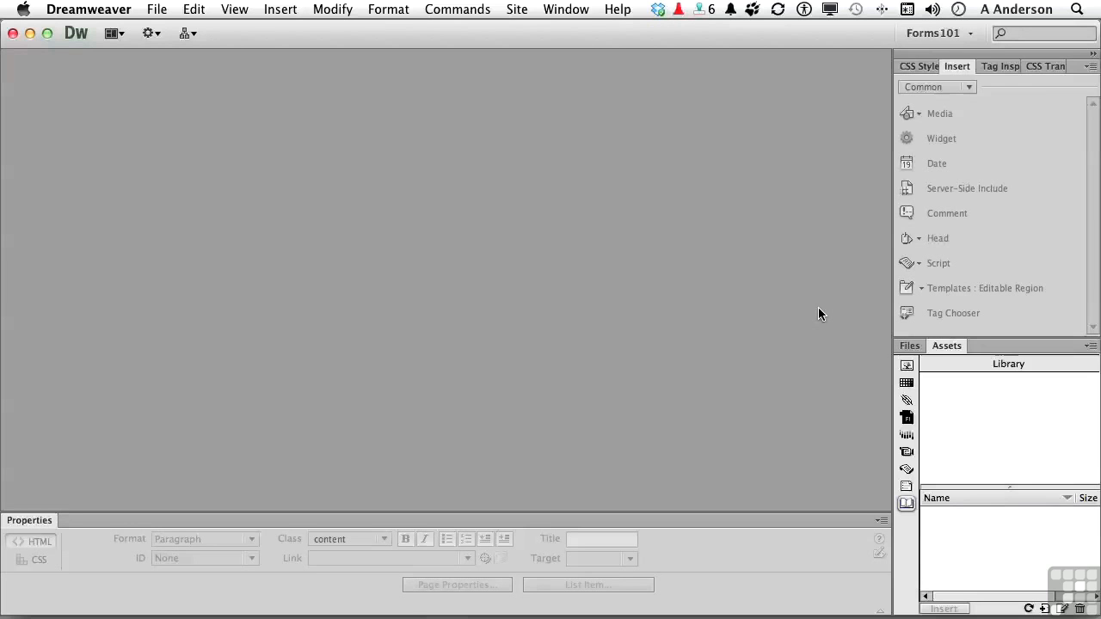
- Open index.html from the DWHelpers site's file list
{"action": "left_click", "coordinate": [909, 345]}
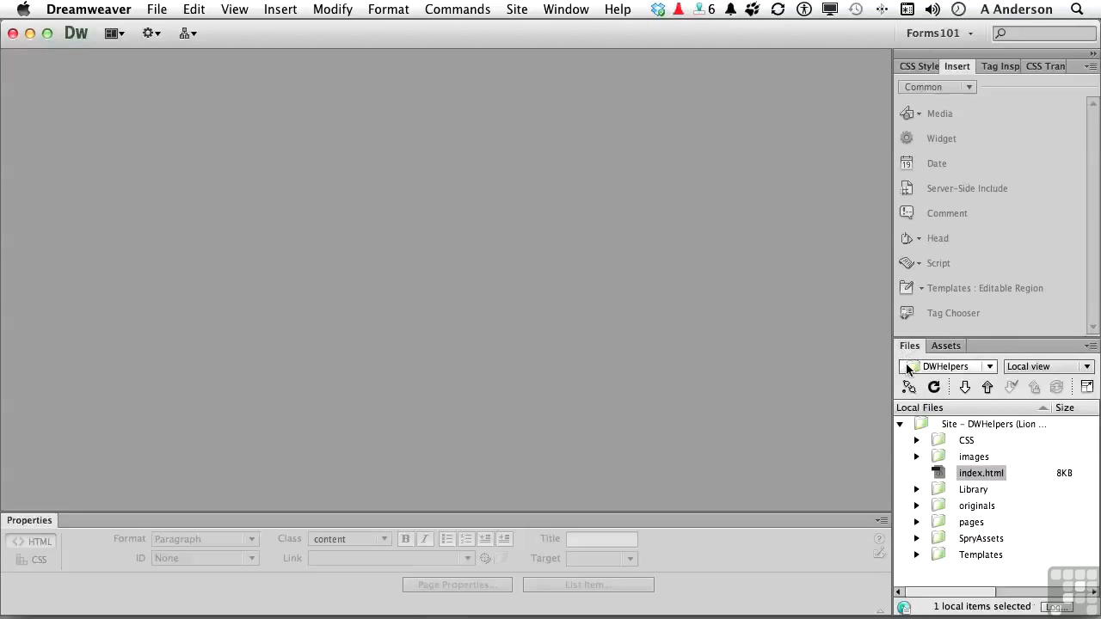
{"action": "double_click", "coordinate": [981, 472]}
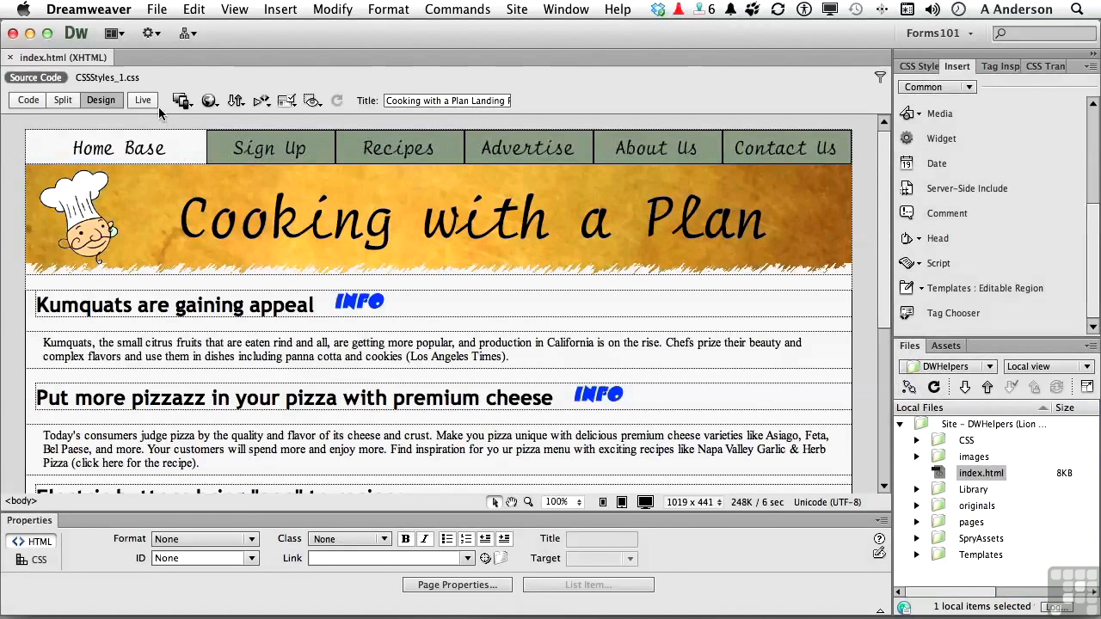
- Turn on Live view to render the Cooking with a Plan home page
{"action": "left_click", "coordinate": [142, 100]}
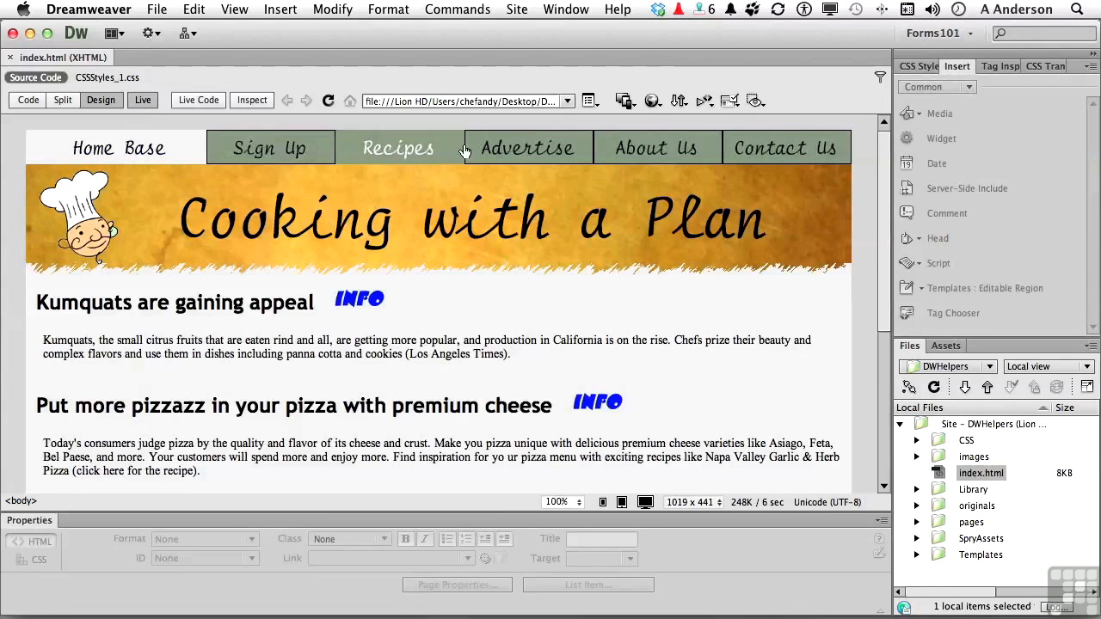
{"action": "mouse_move", "coordinate": [786, 147]}
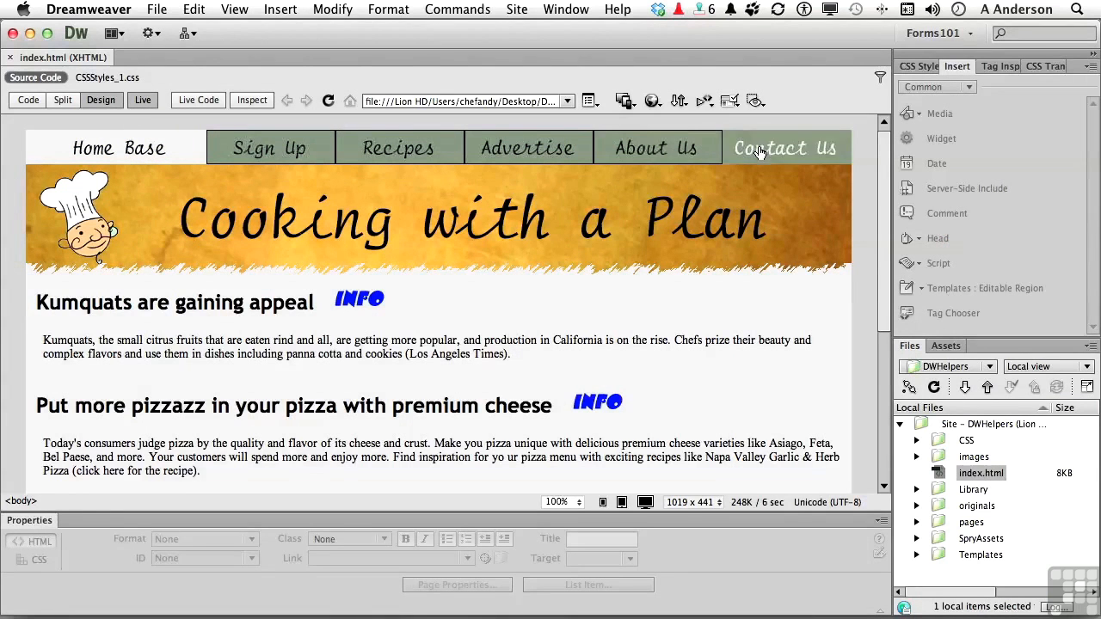
{"action": "mouse_move", "coordinate": [616, 298]}
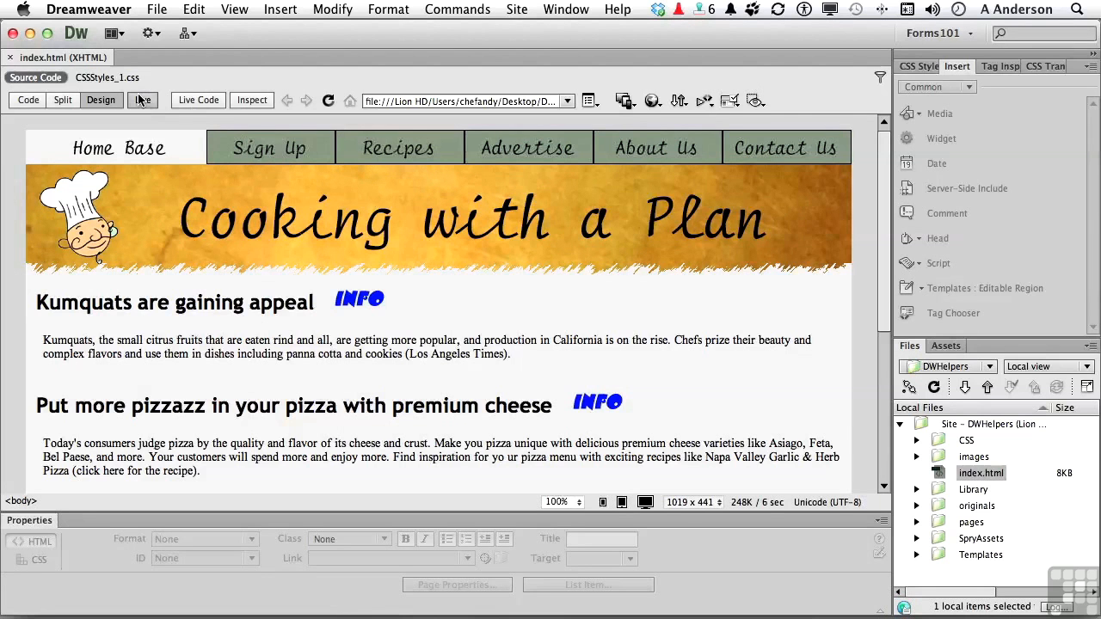
- Exit Live view and detach the Assets panel into its own floating window
{"action": "left_click", "coordinate": [358, 299]}
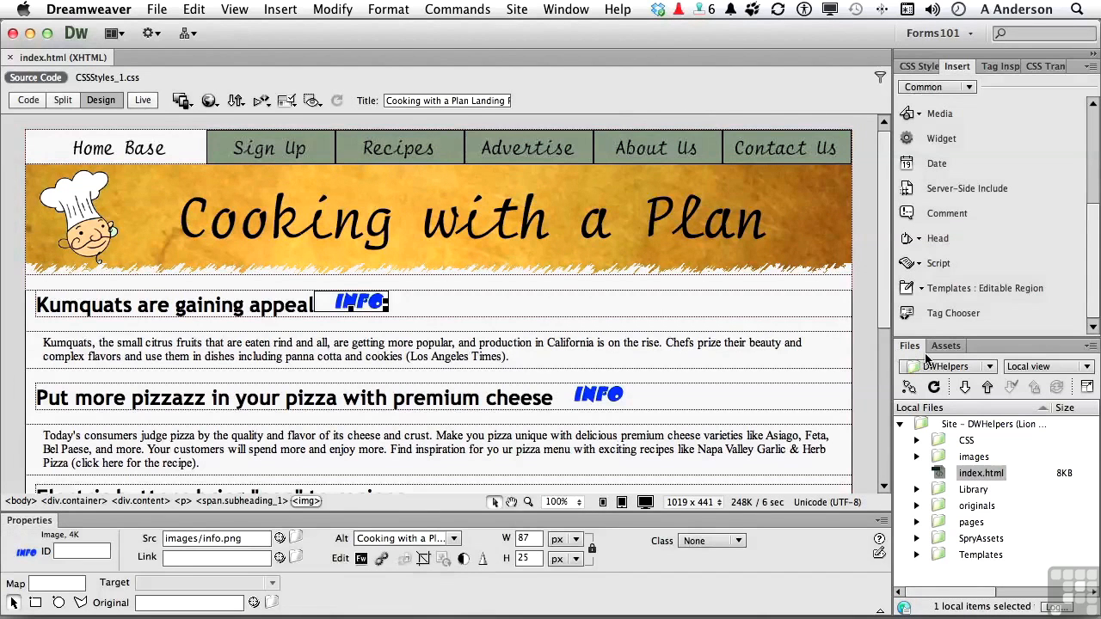
{"action": "left_click", "coordinate": [945, 345]}
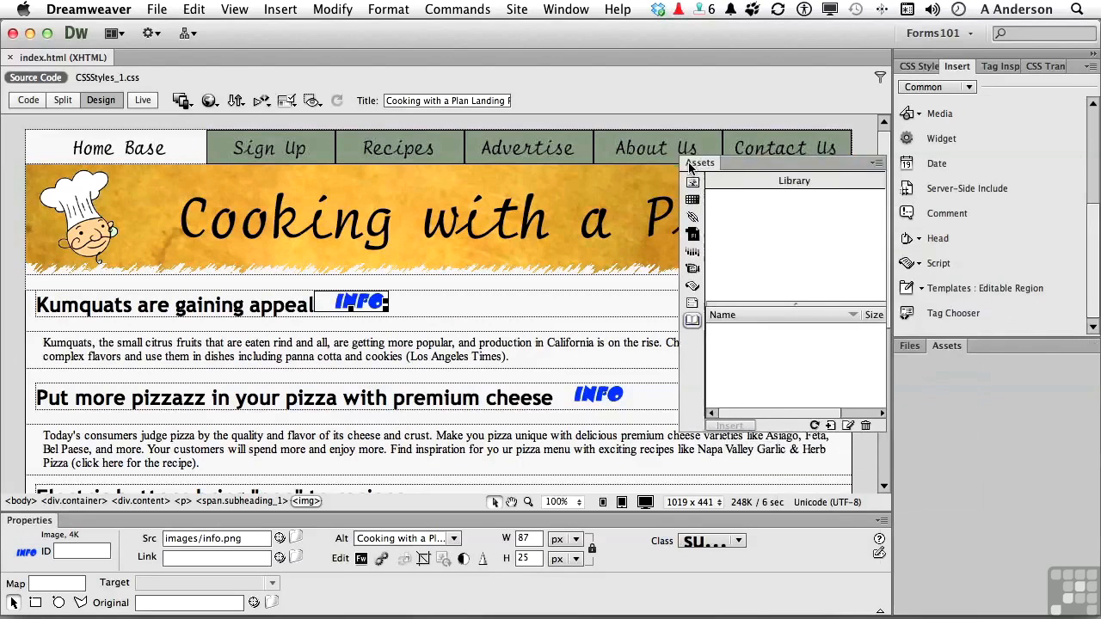
{"action": "left_click", "coordinate": [910, 345]}
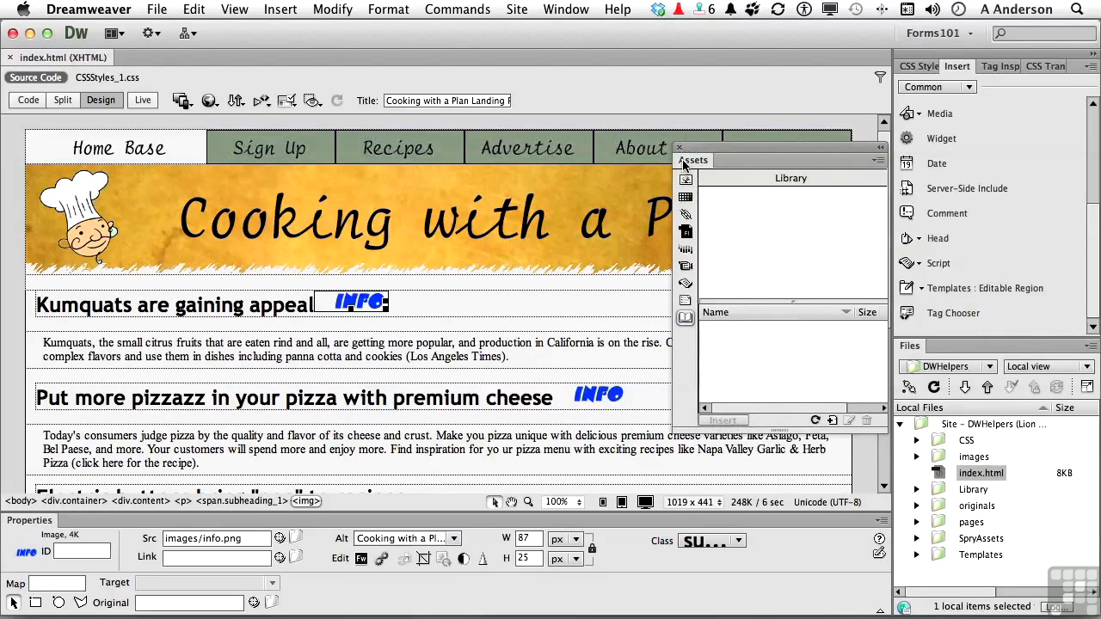
{"action": "mouse_move", "coordinate": [686, 181]}
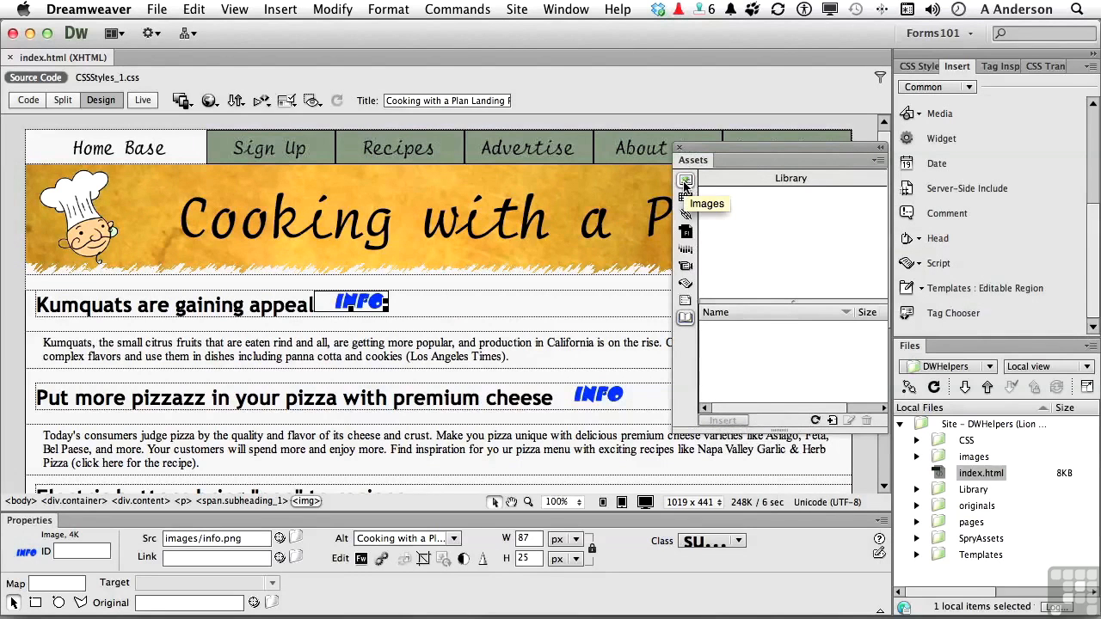
- List the site's image assets and preview the logo and chefhat.png images
{"action": "left_click", "coordinate": [686, 181]}
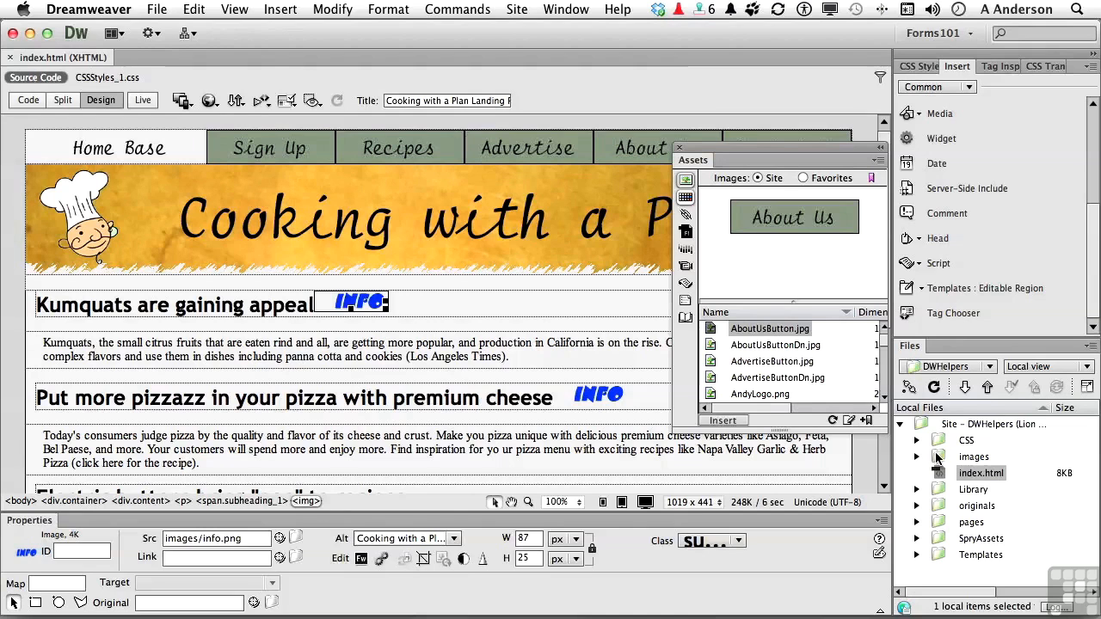
{"action": "mouse_move", "coordinate": [798, 359]}
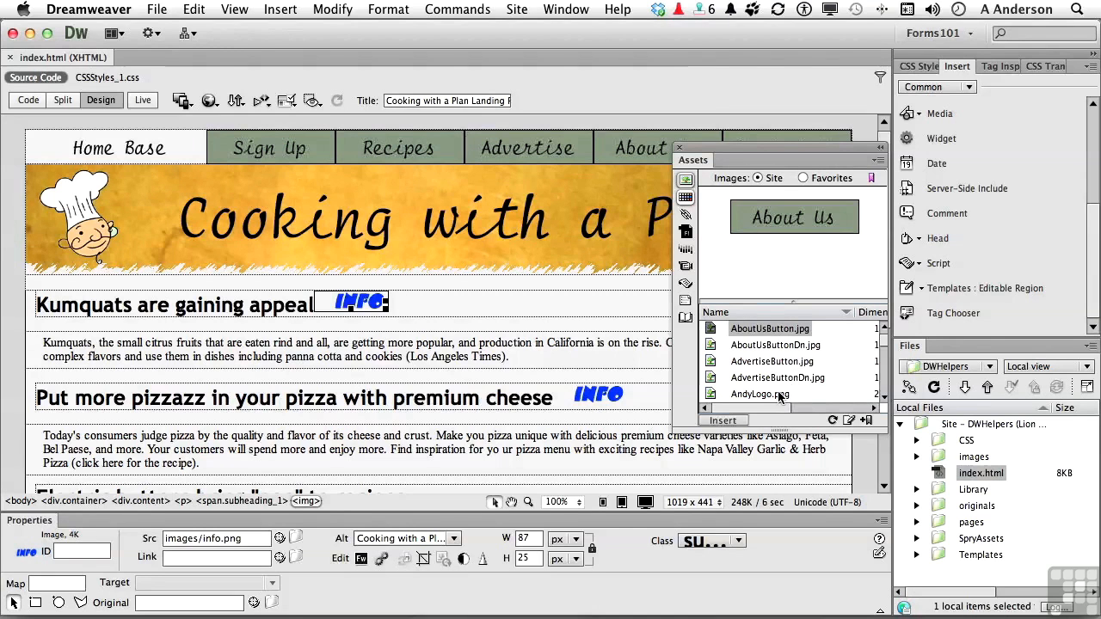
{"action": "left_click", "coordinate": [760, 393]}
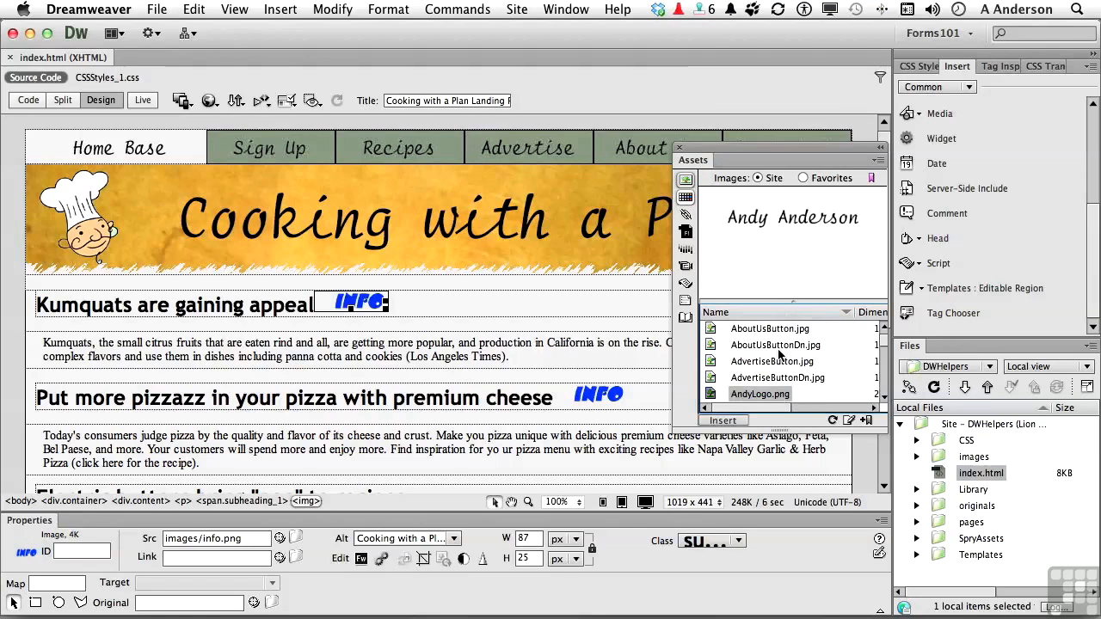
{"action": "scroll", "scroll_direction": "down", "scroll_amount": 3}
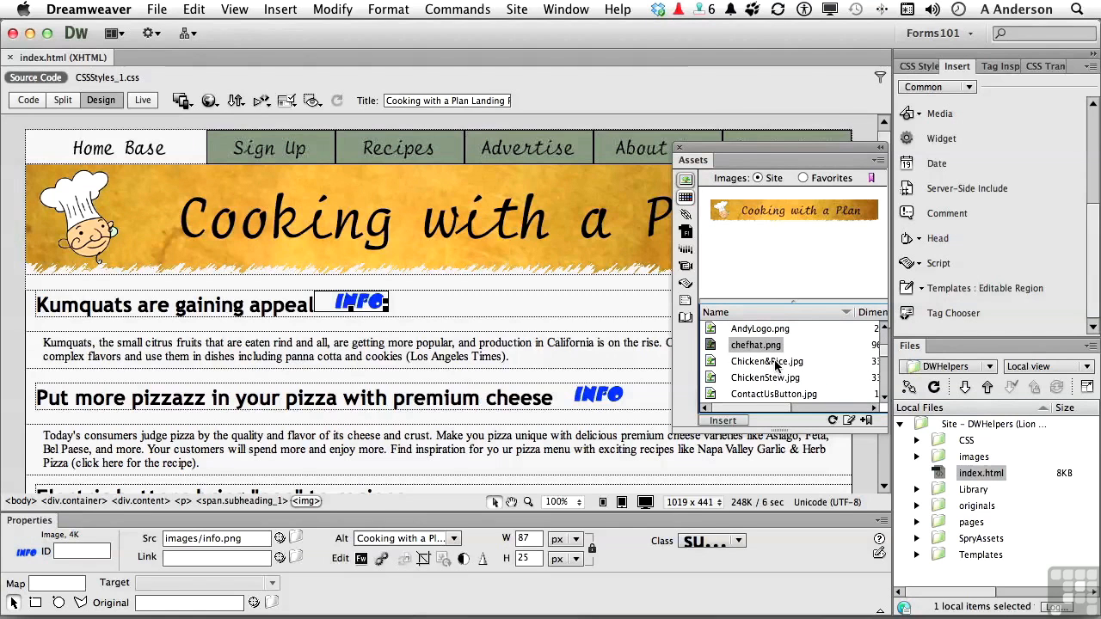
{"action": "left_click", "coordinate": [766, 361]}
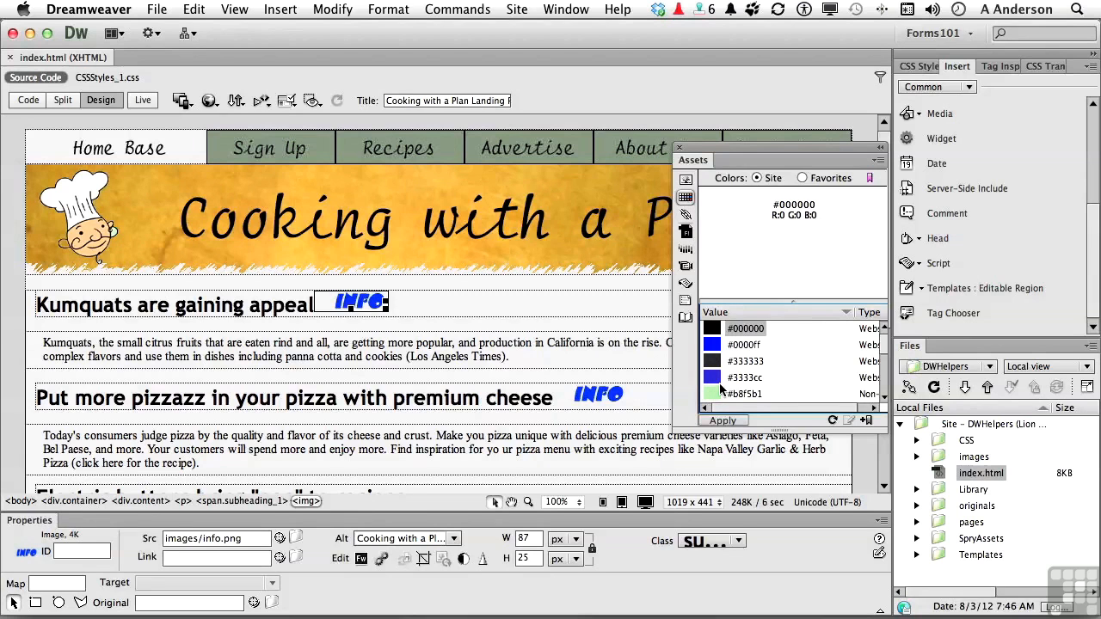
{"action": "mouse_move", "coordinate": [686, 215]}
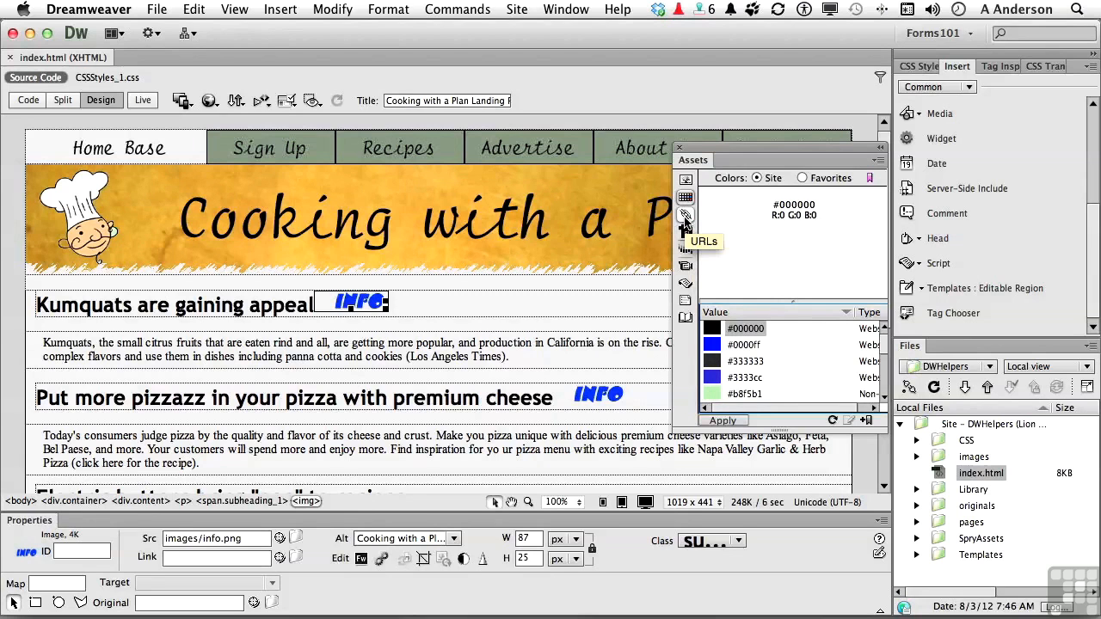
- Step through the URLs, Movies, Scripts and Templates categories, ending on the empty Library
{"action": "left_click", "coordinate": [686, 214]}
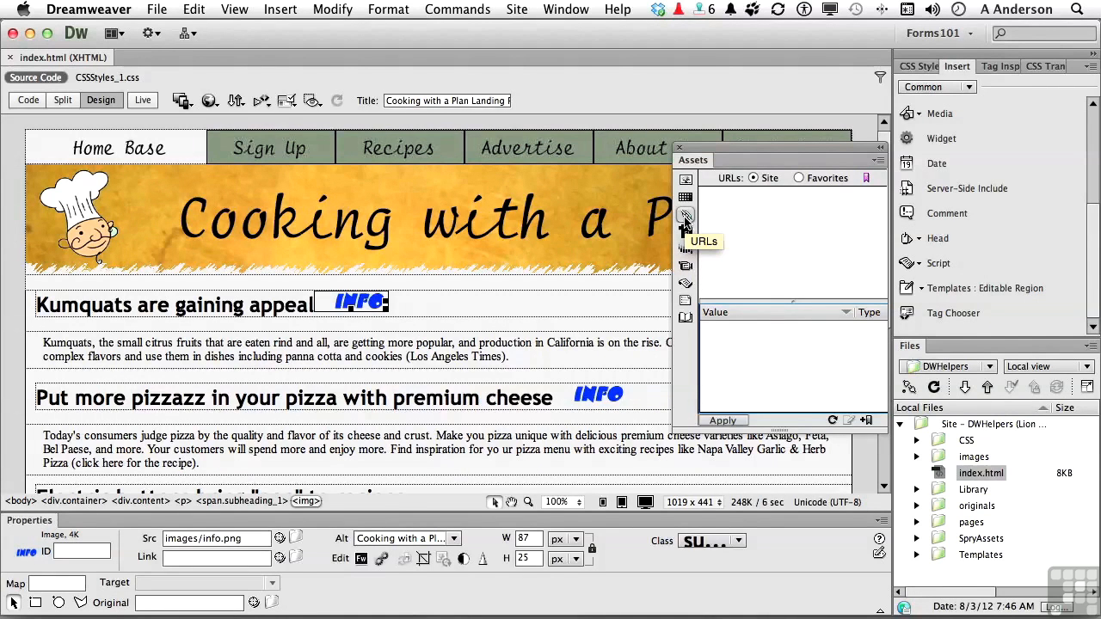
{"action": "mouse_move", "coordinate": [687, 215]}
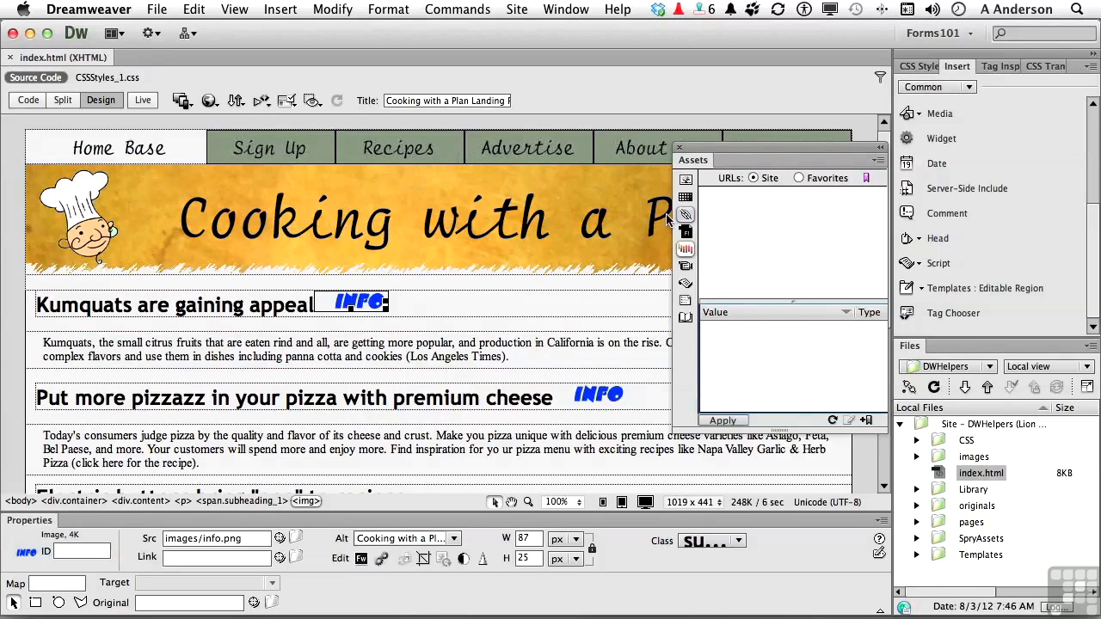
{"action": "left_click", "coordinate": [686, 232]}
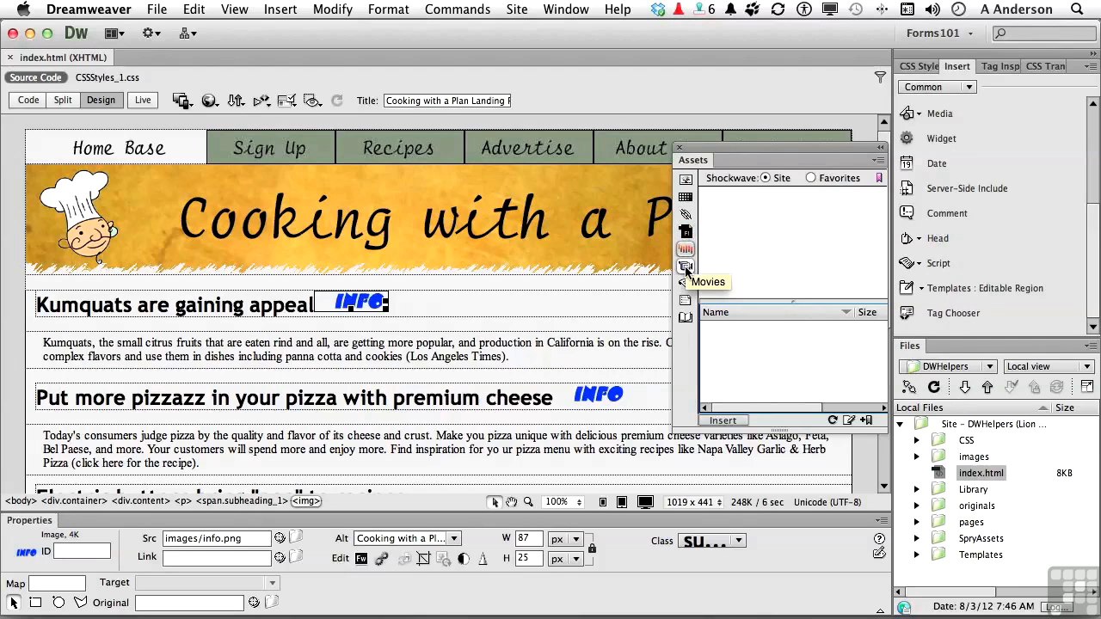
{"action": "left_click", "coordinate": [686, 267]}
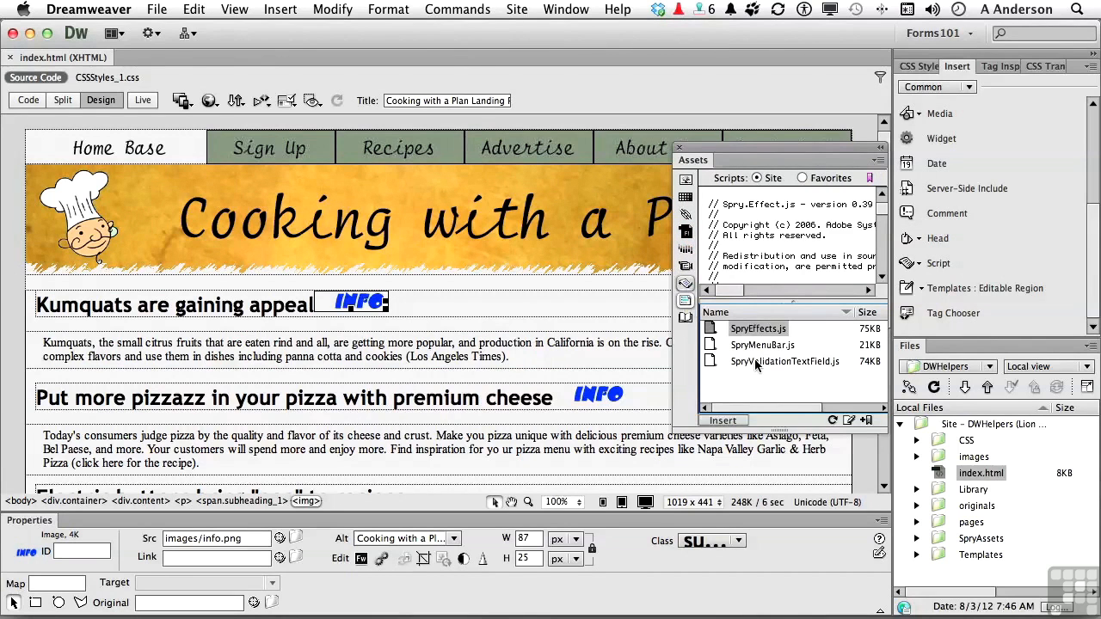
{"action": "mouse_move", "coordinate": [685, 301]}
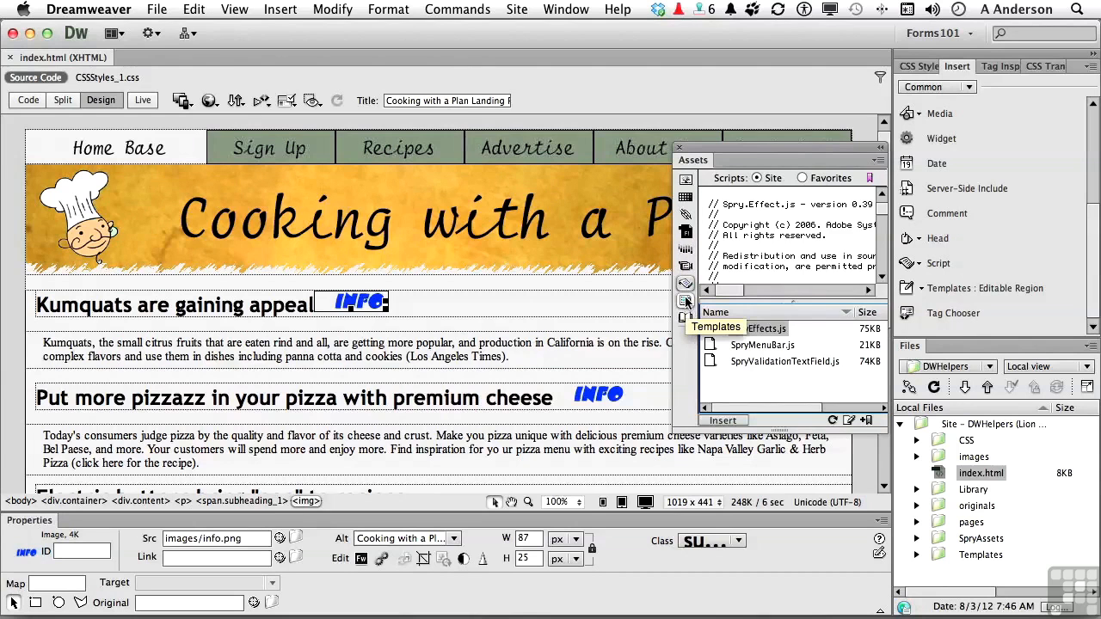
{"action": "left_click", "coordinate": [686, 301]}
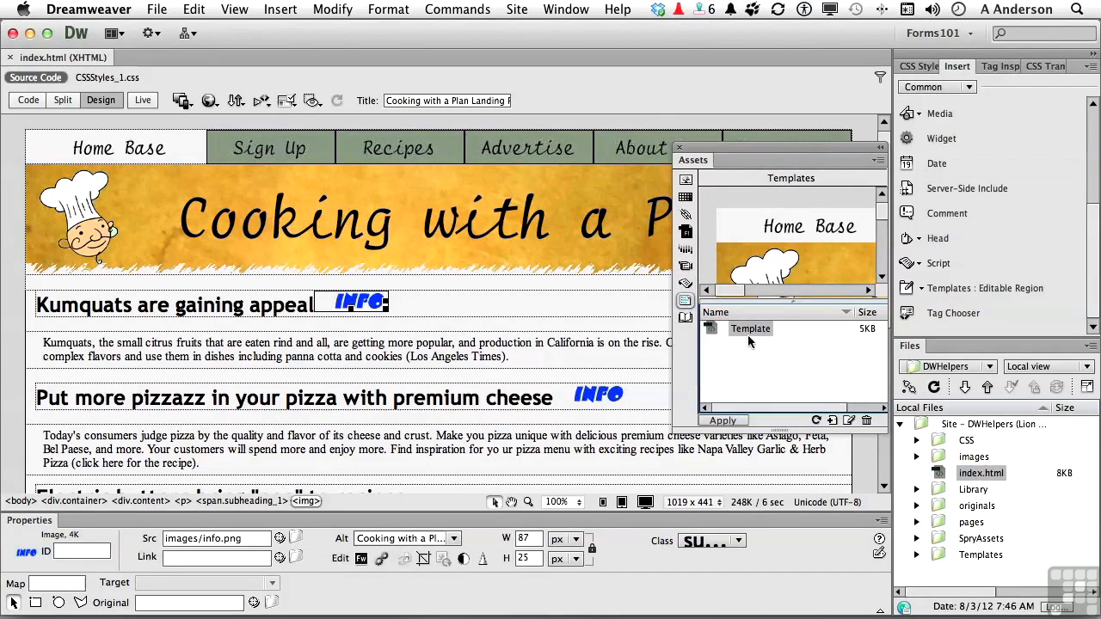
{"action": "left_click", "coordinate": [686, 320]}
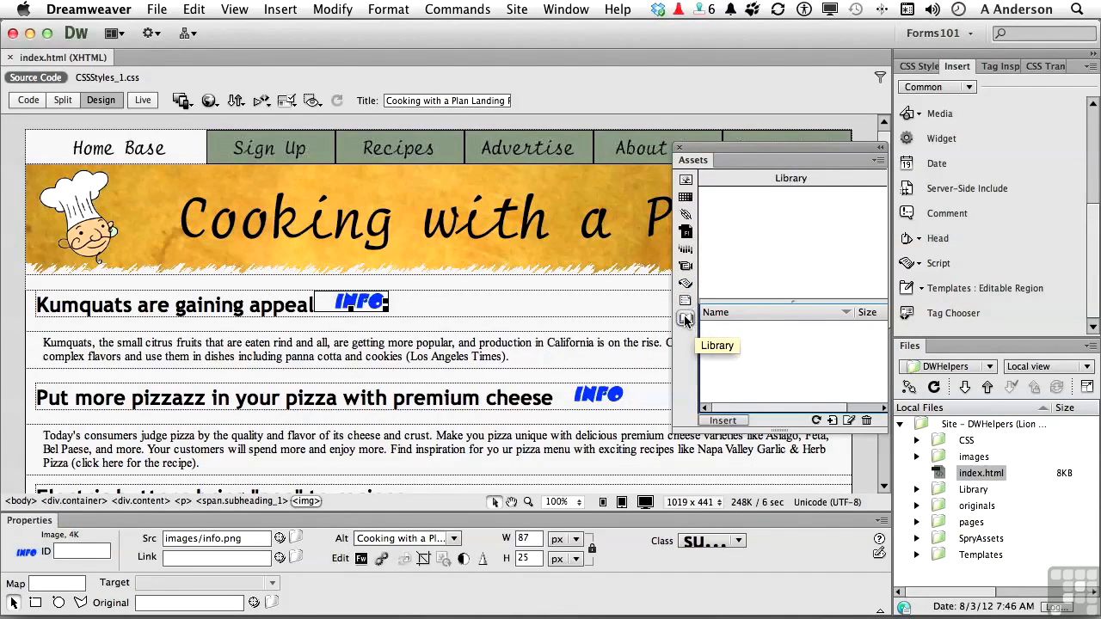
- Move the Assets window aside and select the Home Base navigation button
{"action": "left_click_drag", "start_coordinate": [778, 160], "coordinate": [749, 241]}
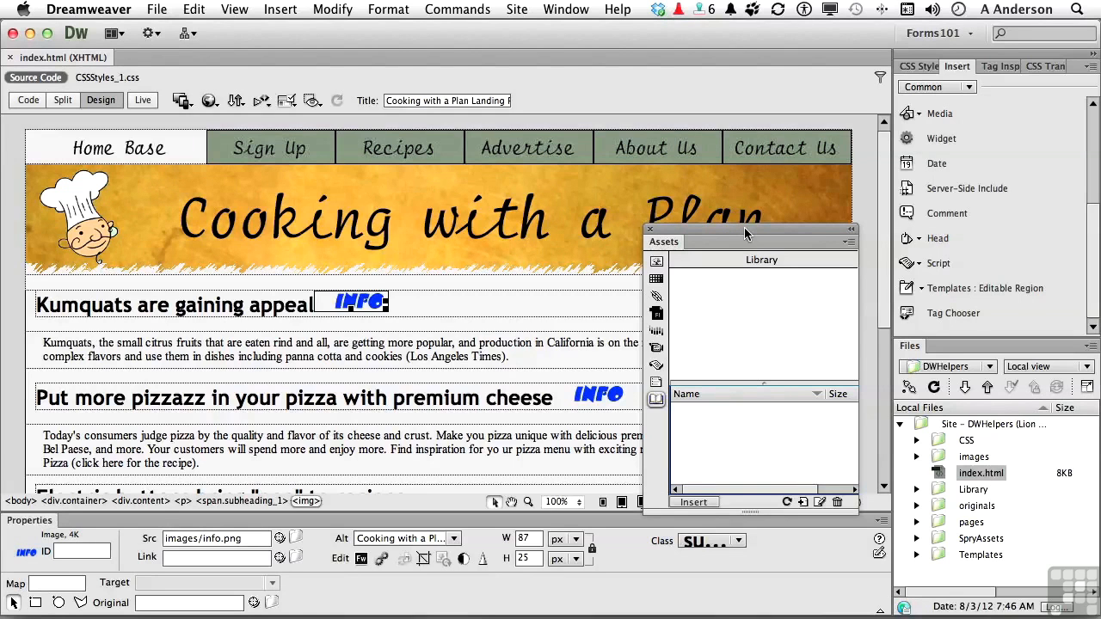
{"action": "left_click", "coordinate": [115, 147]}
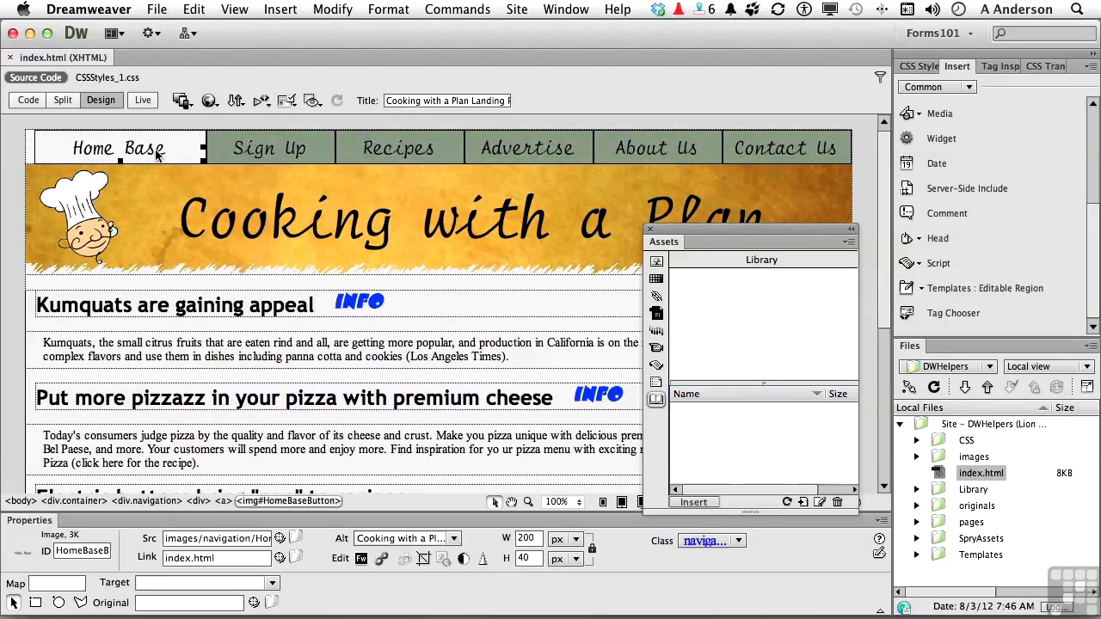
{"action": "mouse_move", "coordinate": [753, 156]}
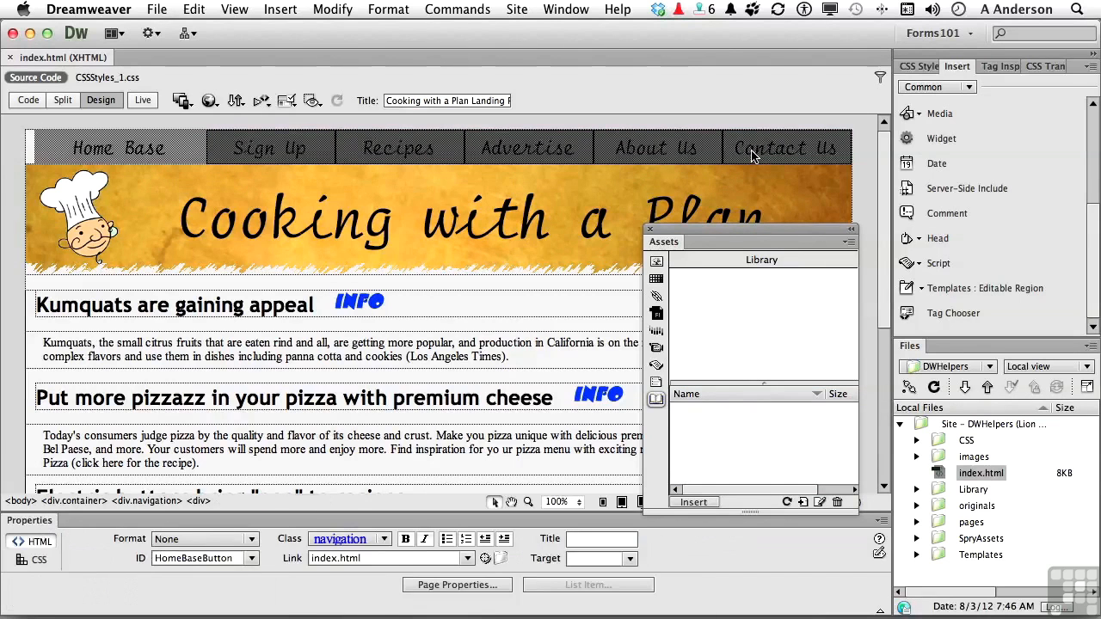
{"action": "mouse_move", "coordinate": [619, 144]}
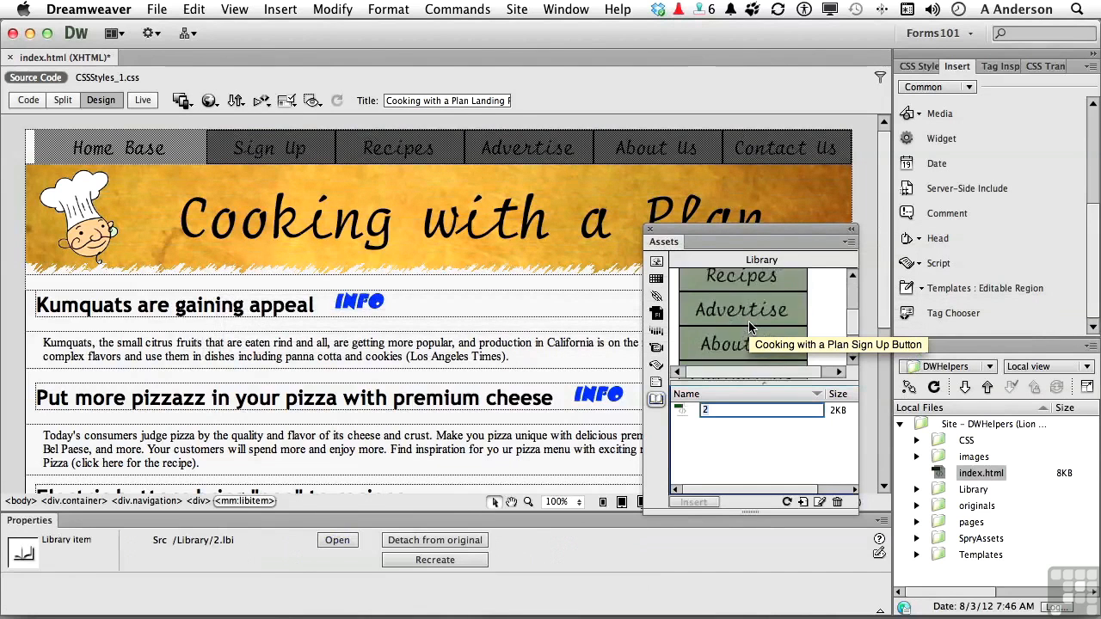
{"action": "scroll", "scroll_direction": "up", "scroll_amount": 3}
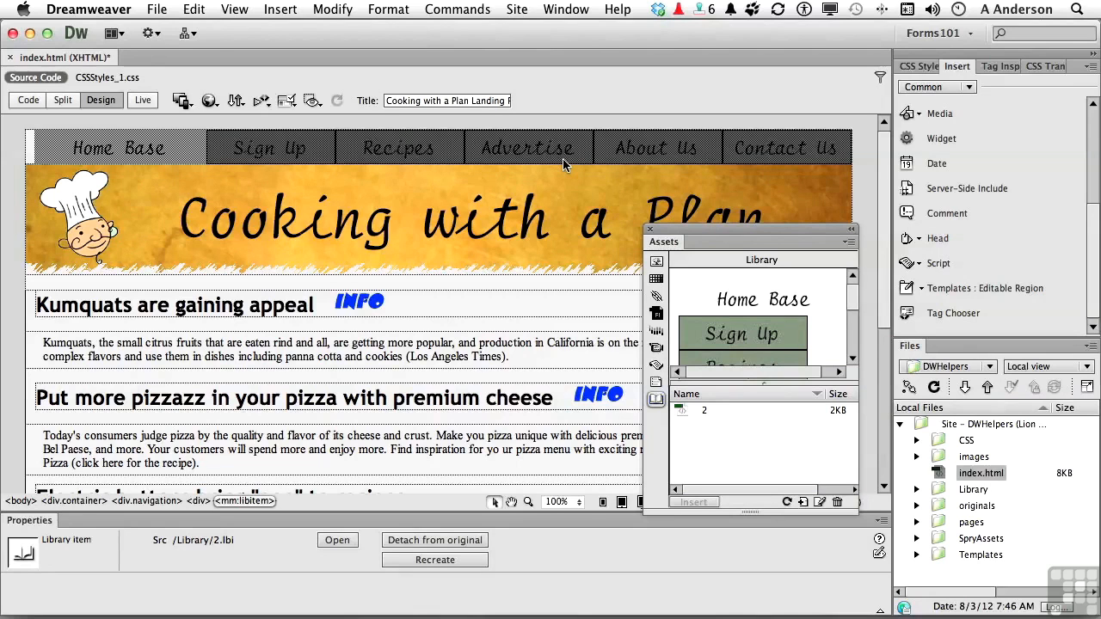
{"action": "mouse_move", "coordinate": [220, 156]}
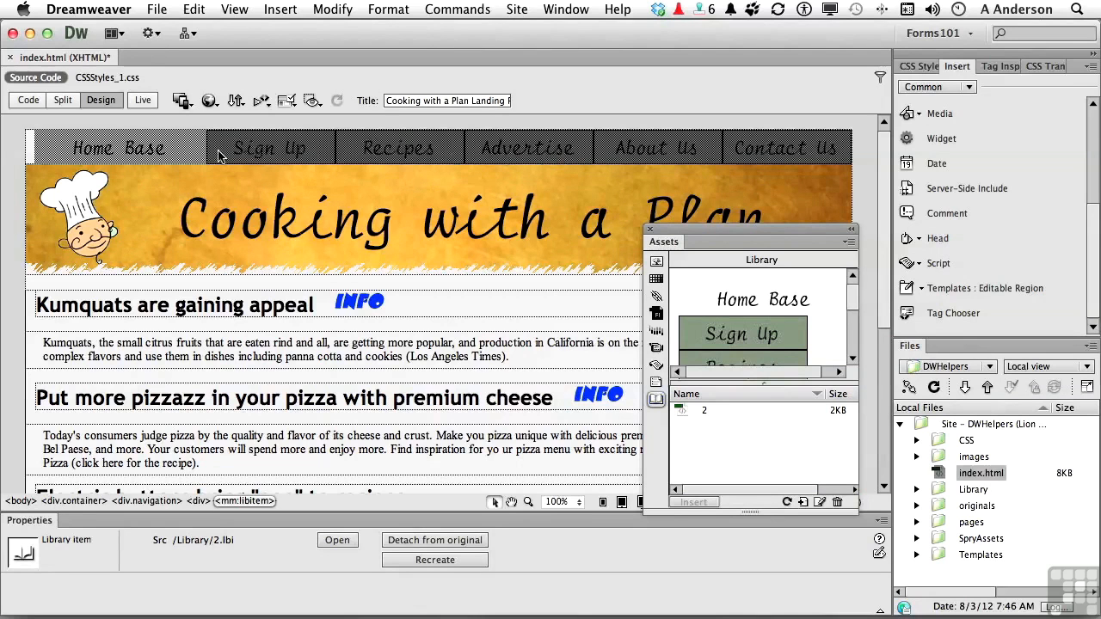
{"action": "mouse_move", "coordinate": [300, 155]}
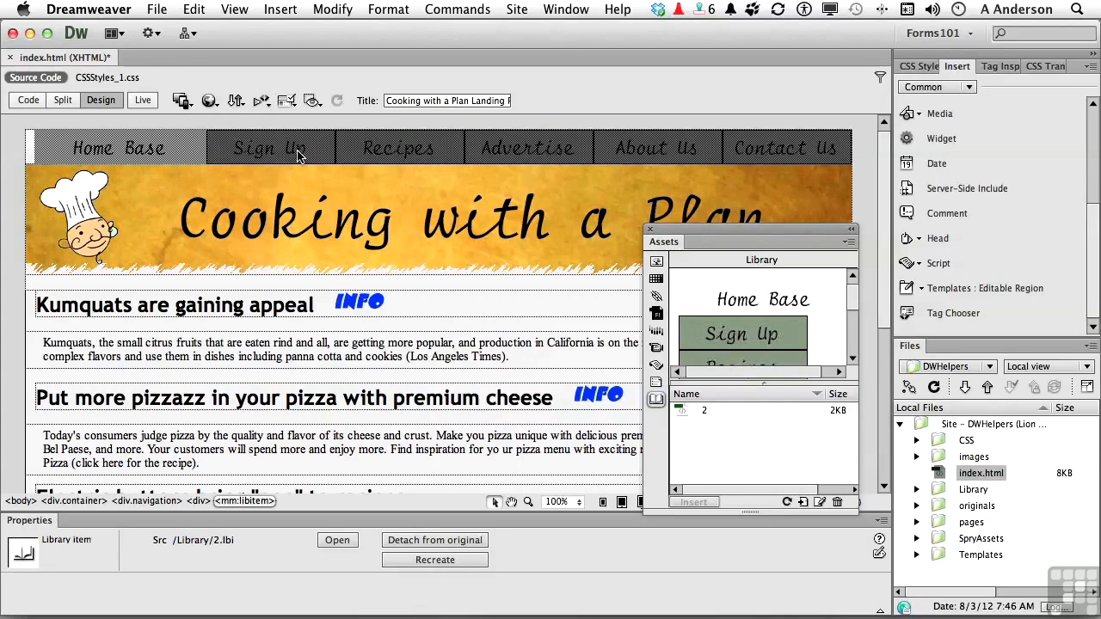
{"action": "mouse_move", "coordinate": [742, 334]}
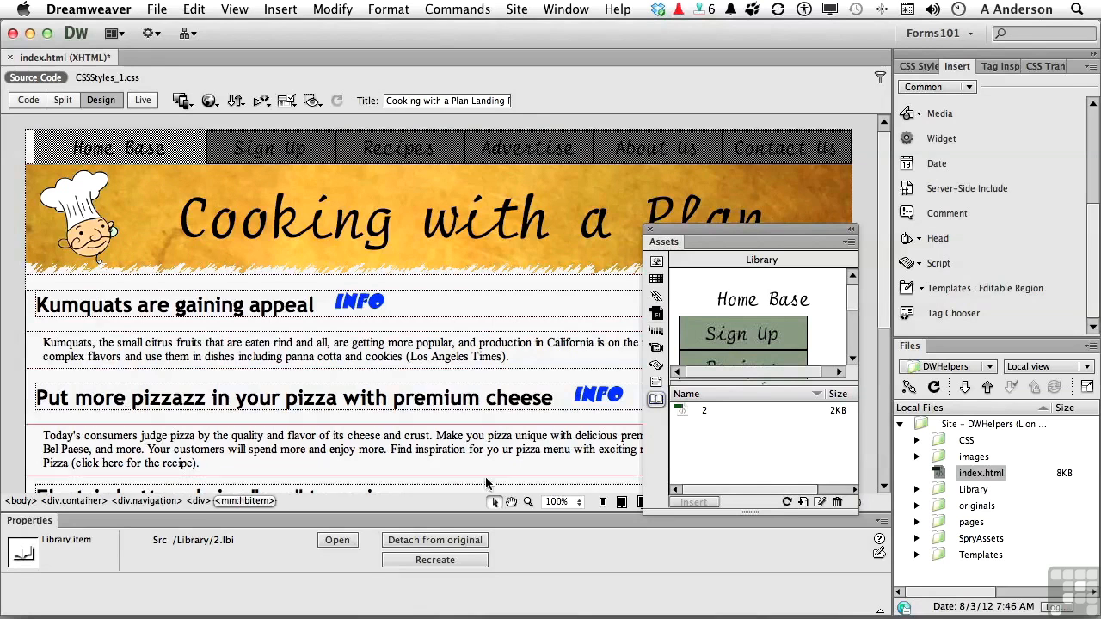
- Name the library item 'Main Navigation' and save index.html while closing it
{"action": "double_click", "coordinate": [703, 411]}
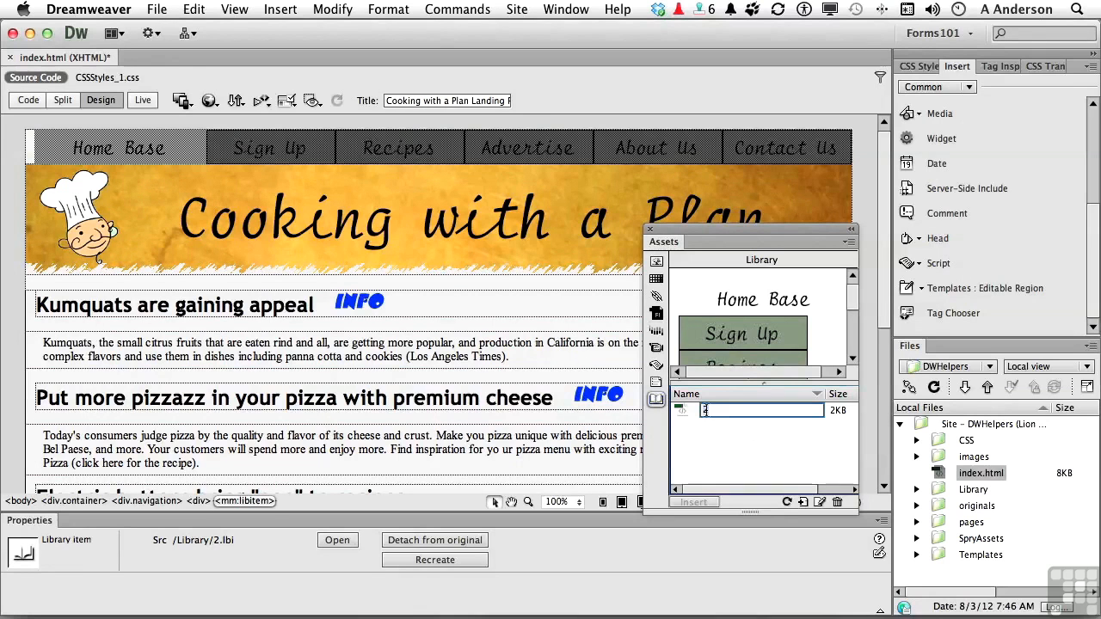
{"action": "type", "text": "Main Nav"}
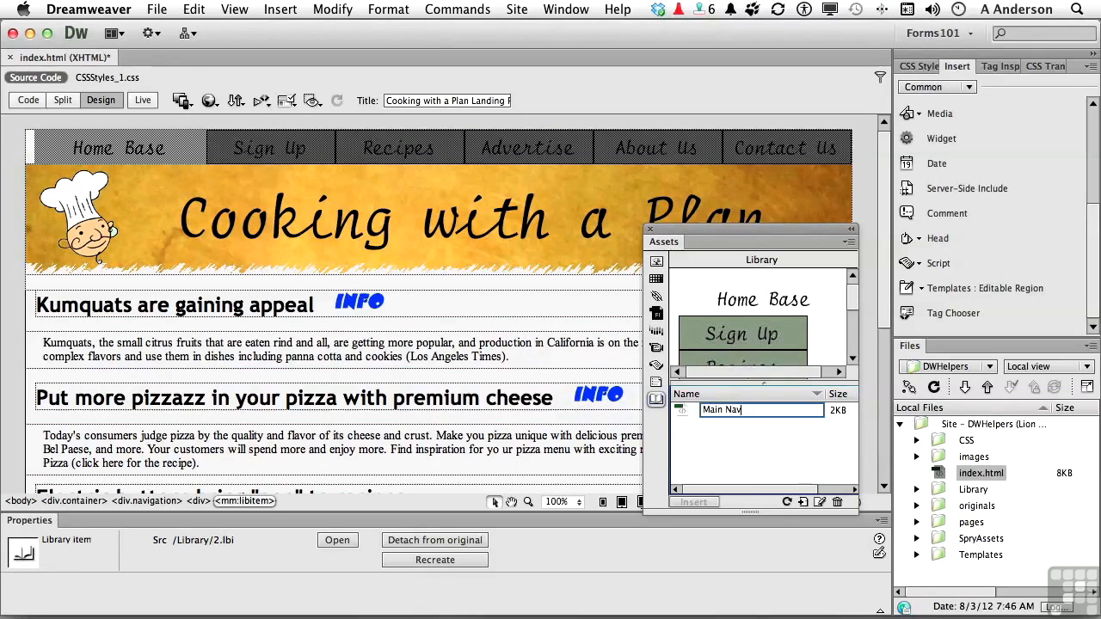
{"action": "type", "text": "igation"}
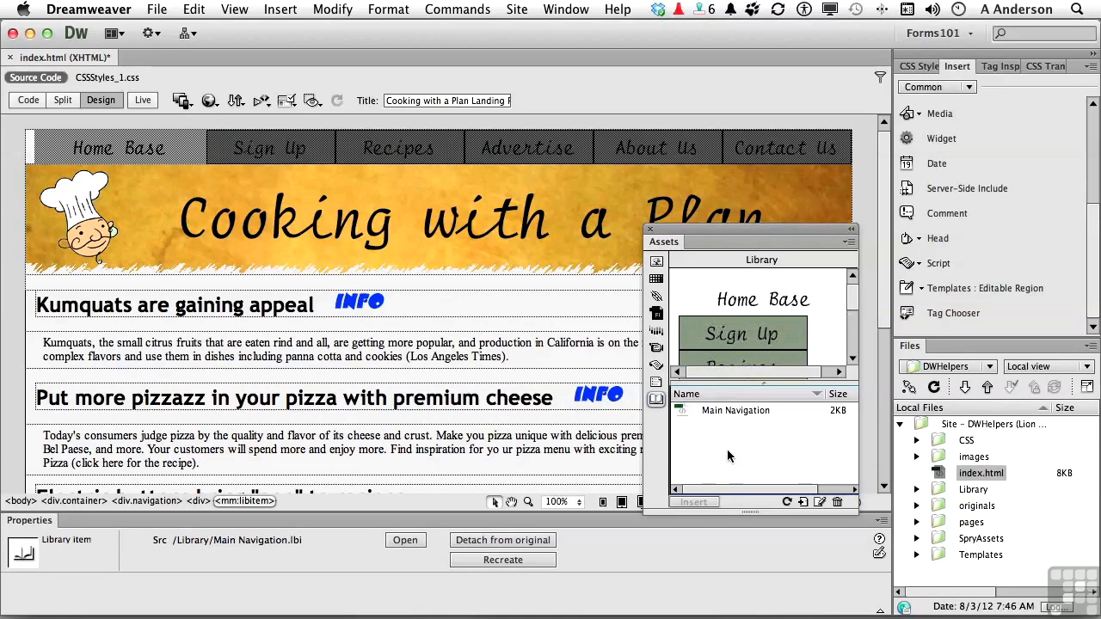
{"action": "mouse_move", "coordinate": [344, 240]}
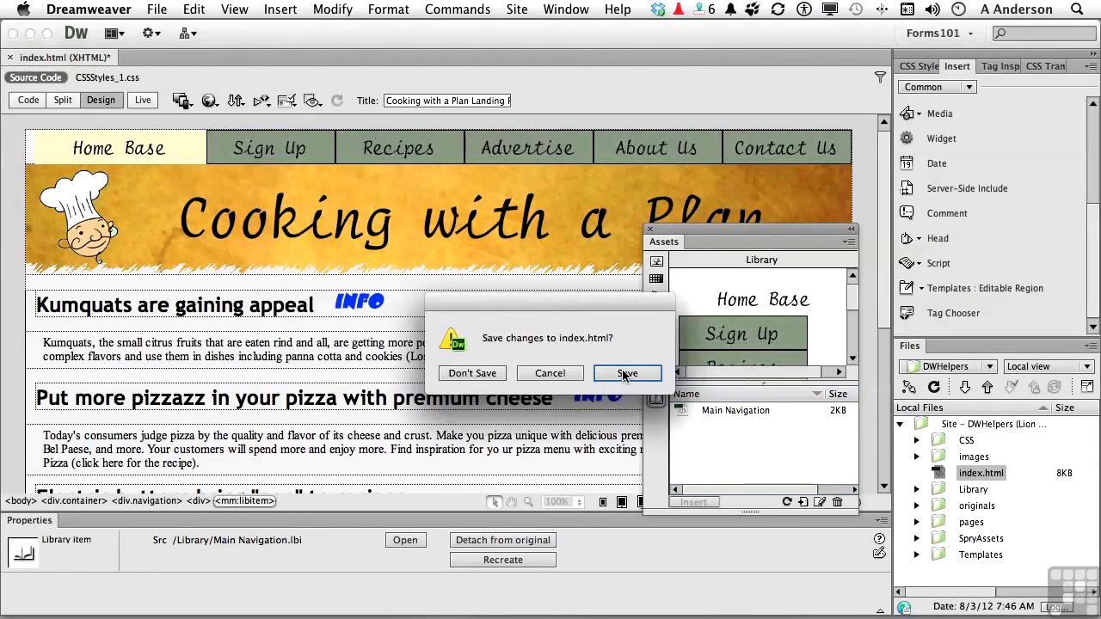
{"action": "left_click", "coordinate": [627, 374]}
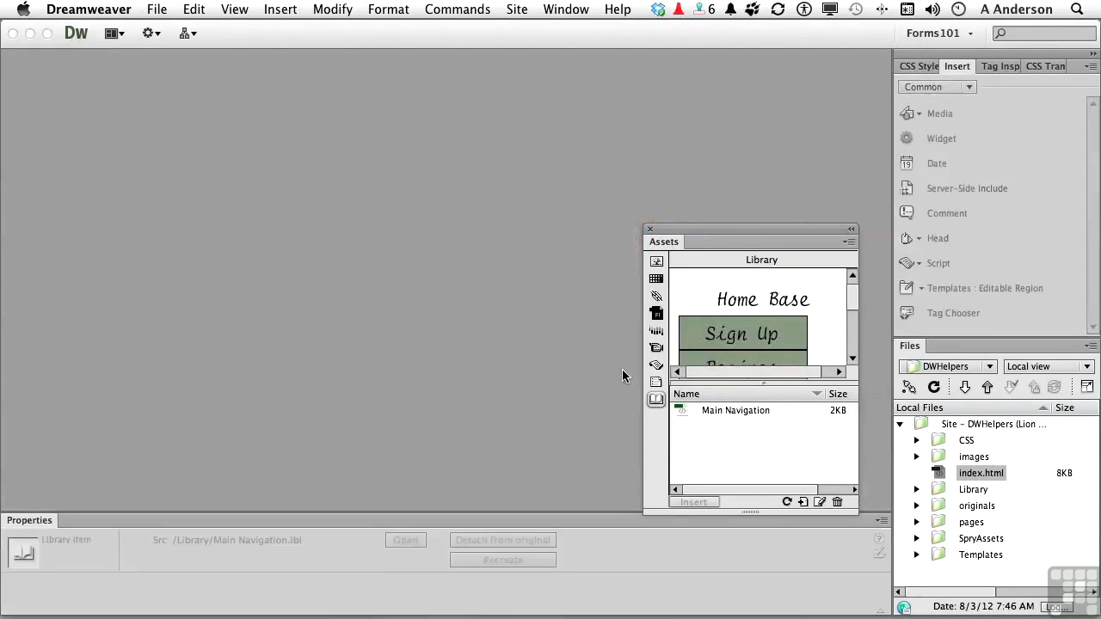